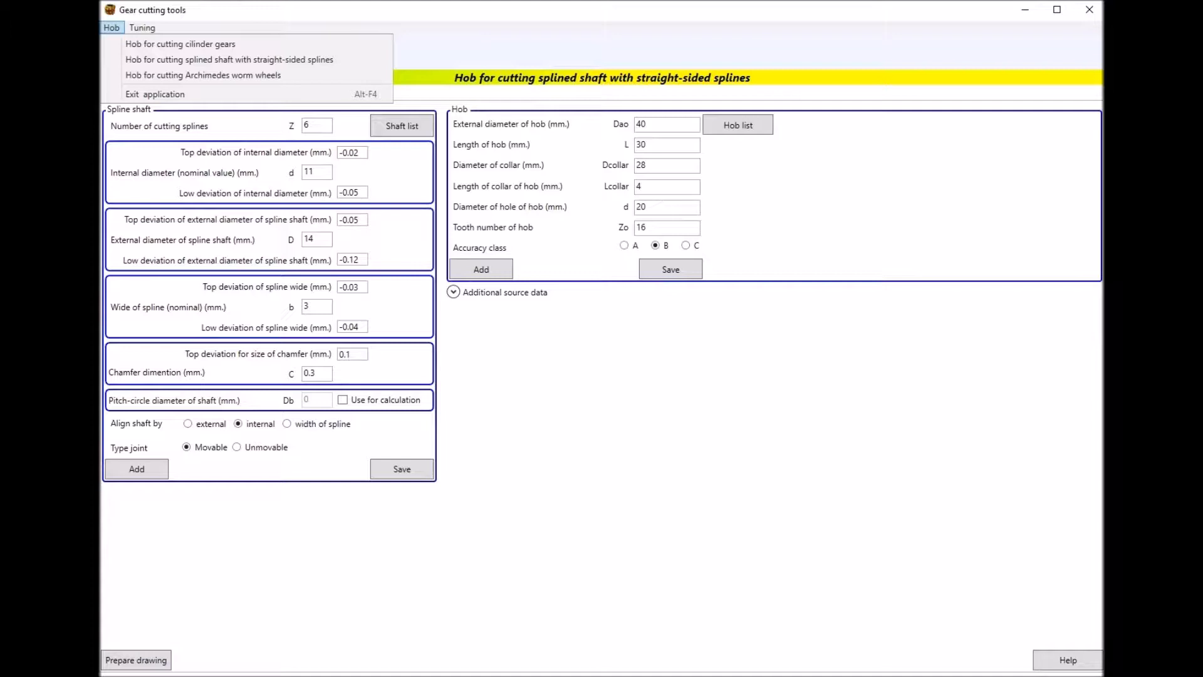
{"action": "mouse_move", "coordinate": [182, 43]}
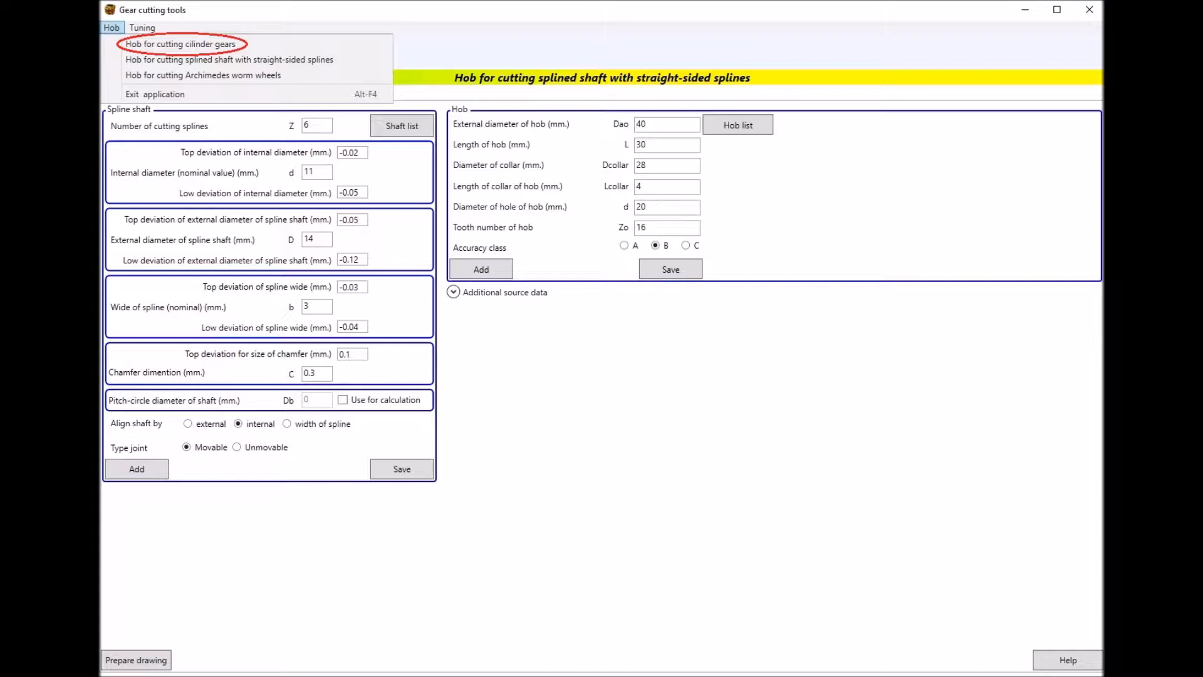
{"action": "mouse_move", "coordinate": [222, 60]}
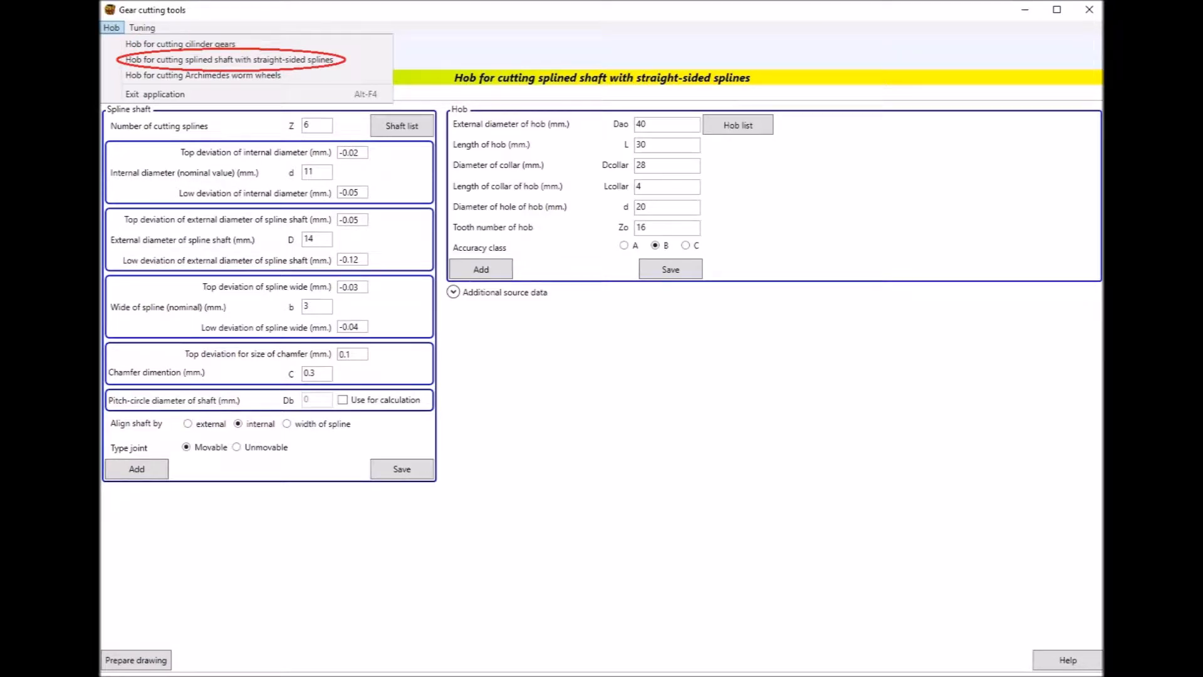
{"action": "mouse_move", "coordinate": [201, 75]}
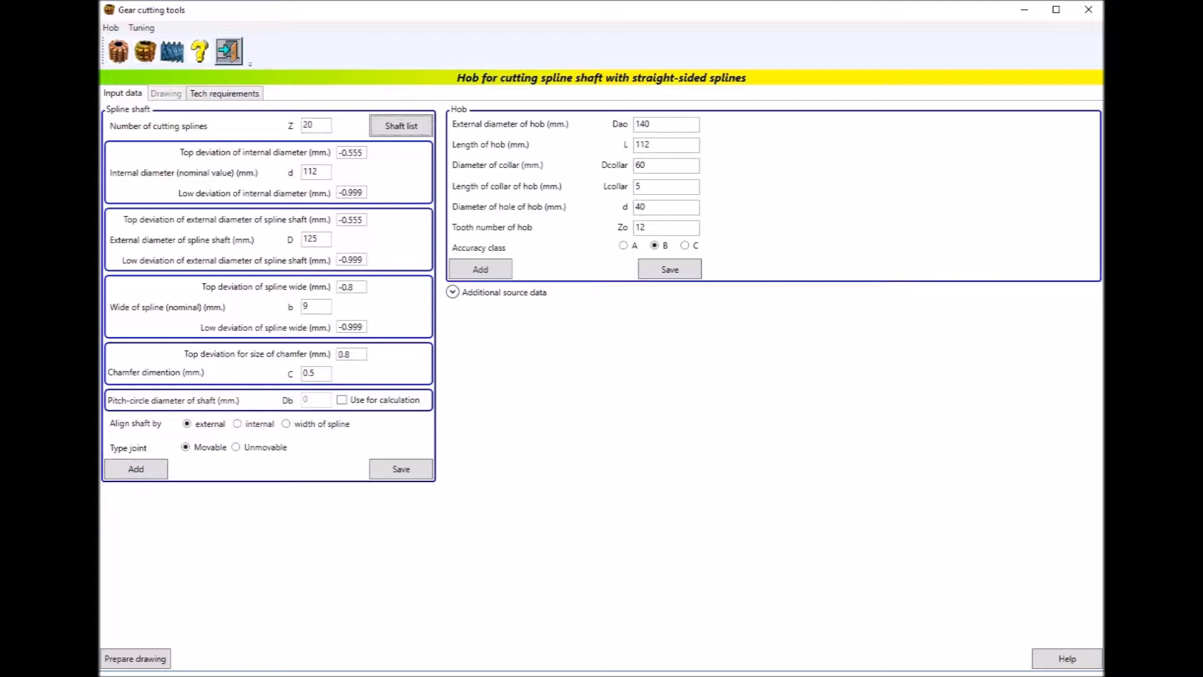
{"action": "left_click", "coordinate": [186, 424]}
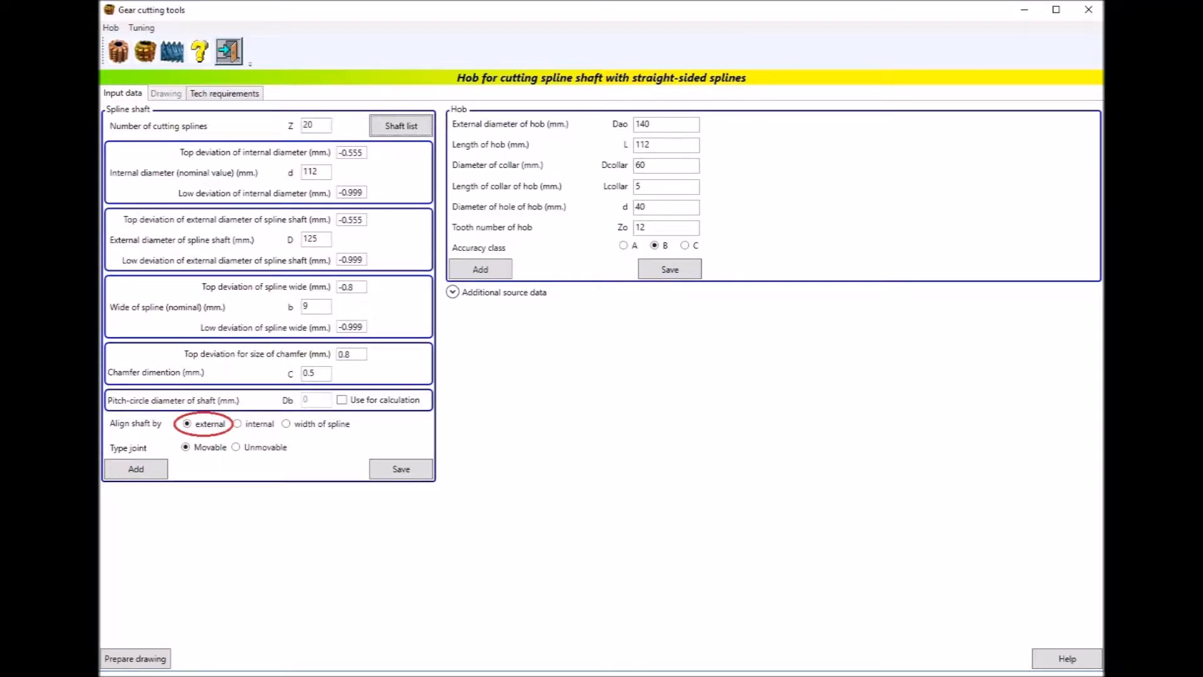
{"action": "left_click", "coordinate": [237, 424]}
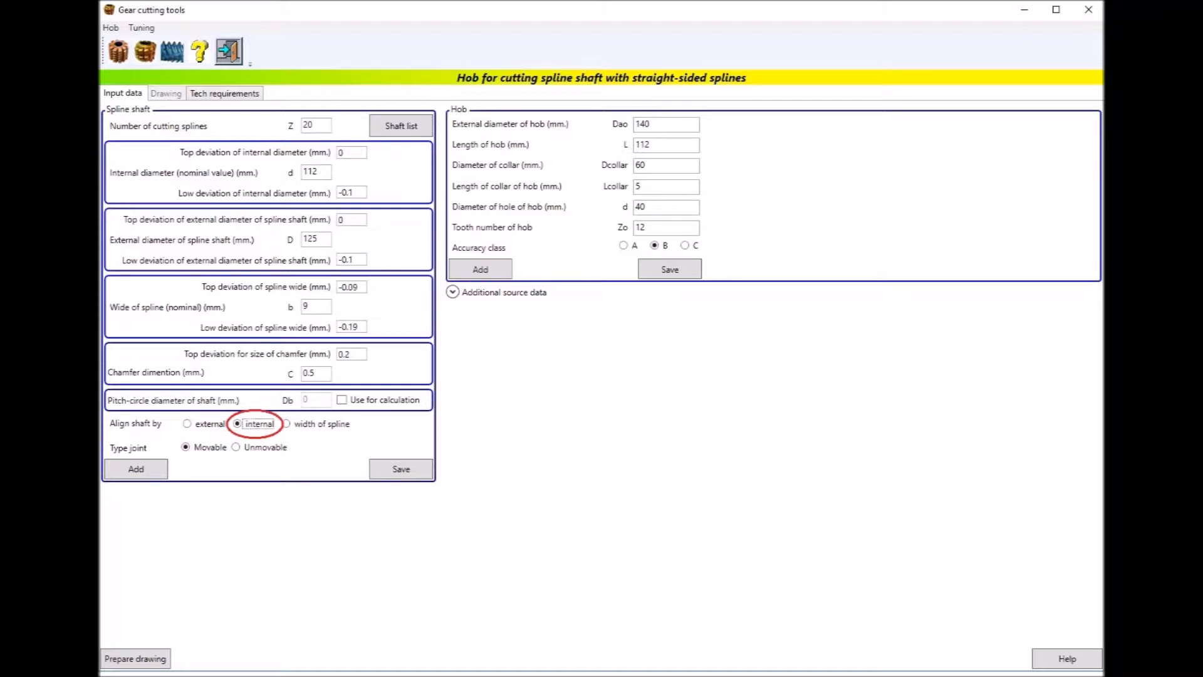
{"action": "left_click", "coordinate": [285, 424]}
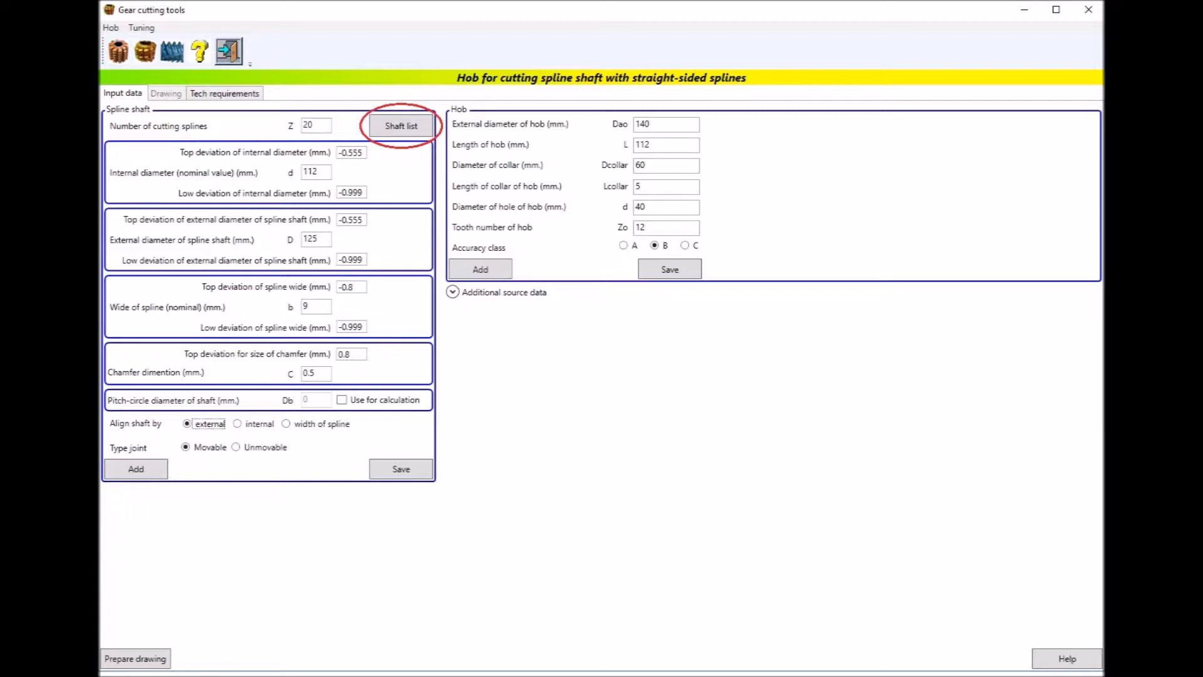
Step: Load the saved six-spline shaft (d 11, D 14, b 3) with its 40 mm hob
{"action": "left_click", "coordinate": [401, 125]}
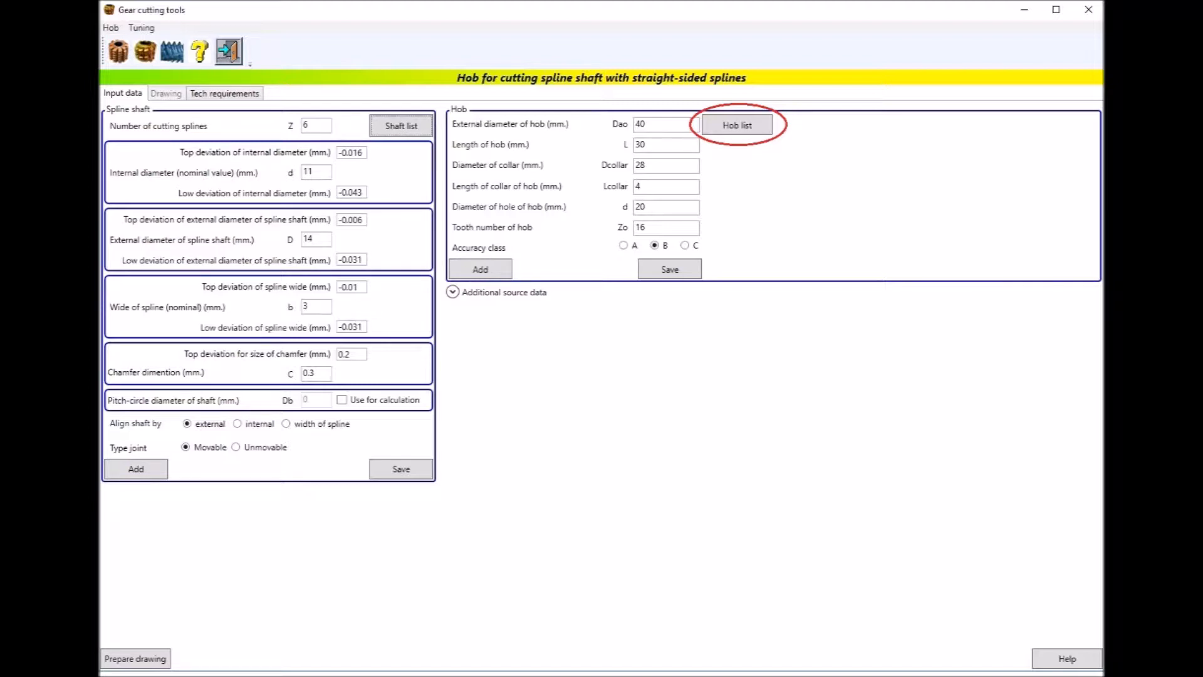
Step: Browse the saved hob list and load a stored hob row into the form
{"action": "left_click", "coordinate": [737, 124]}
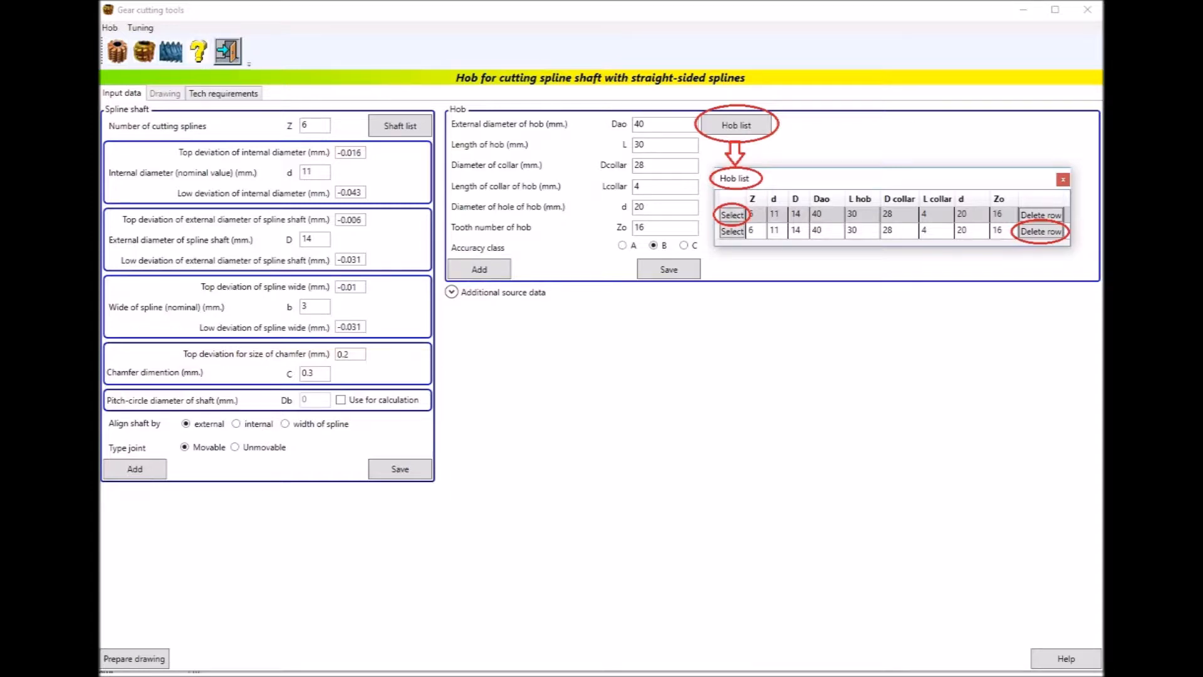
{"action": "left_click", "coordinate": [1067, 657]}
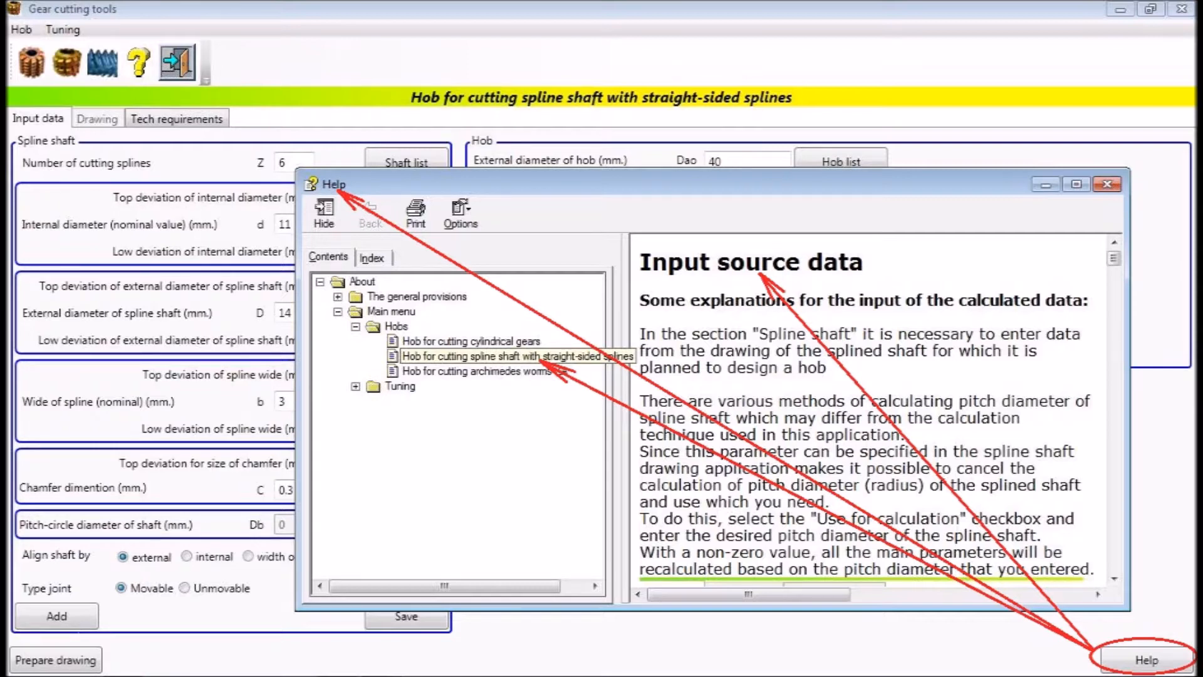
Step: Expand Additional source data to show the empty drawing description fields
{"action": "left_click", "coordinate": [1110, 186]}
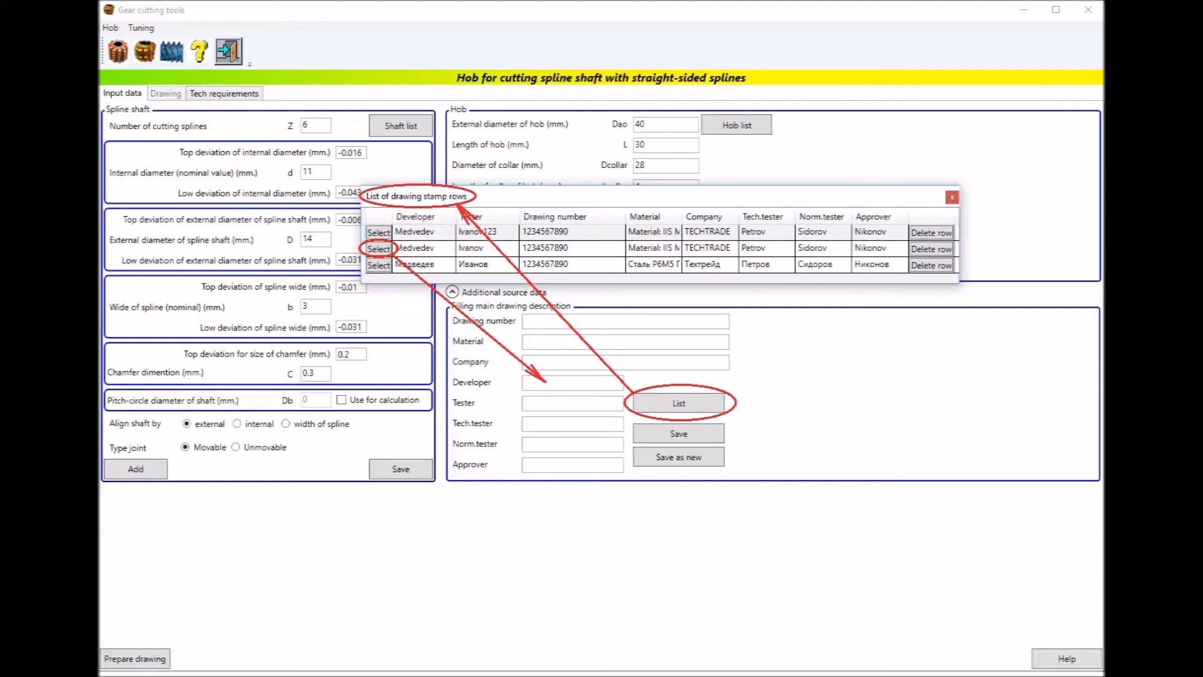
{"action": "left_click", "coordinate": [378, 248]}
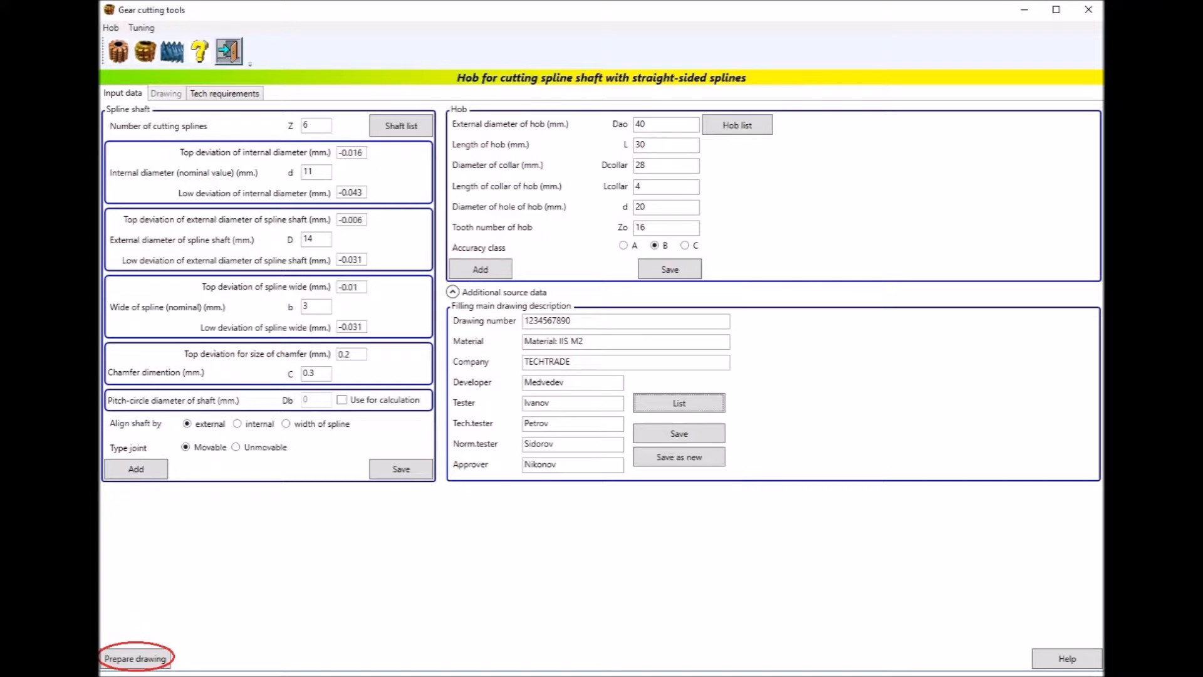
{"action": "left_click", "coordinate": [135, 675]}
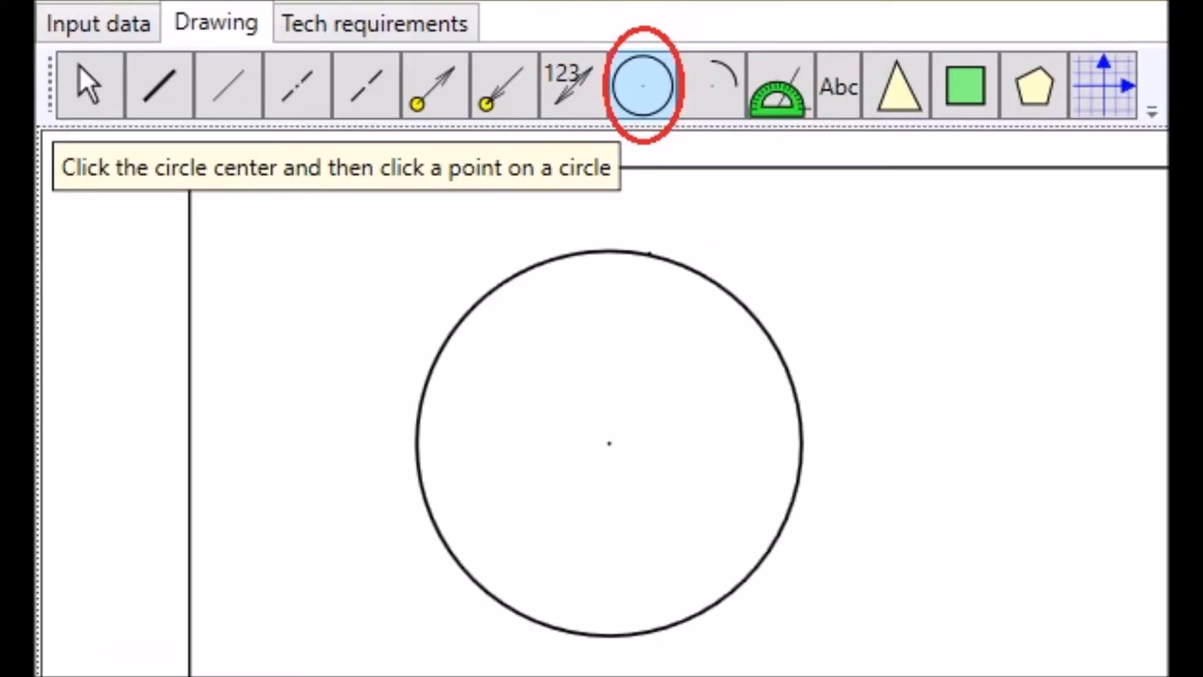
Step: Draw a centre-and-endpoints arc on the hob drawing and open print settings
{"action": "left_click", "coordinate": [723, 166]}
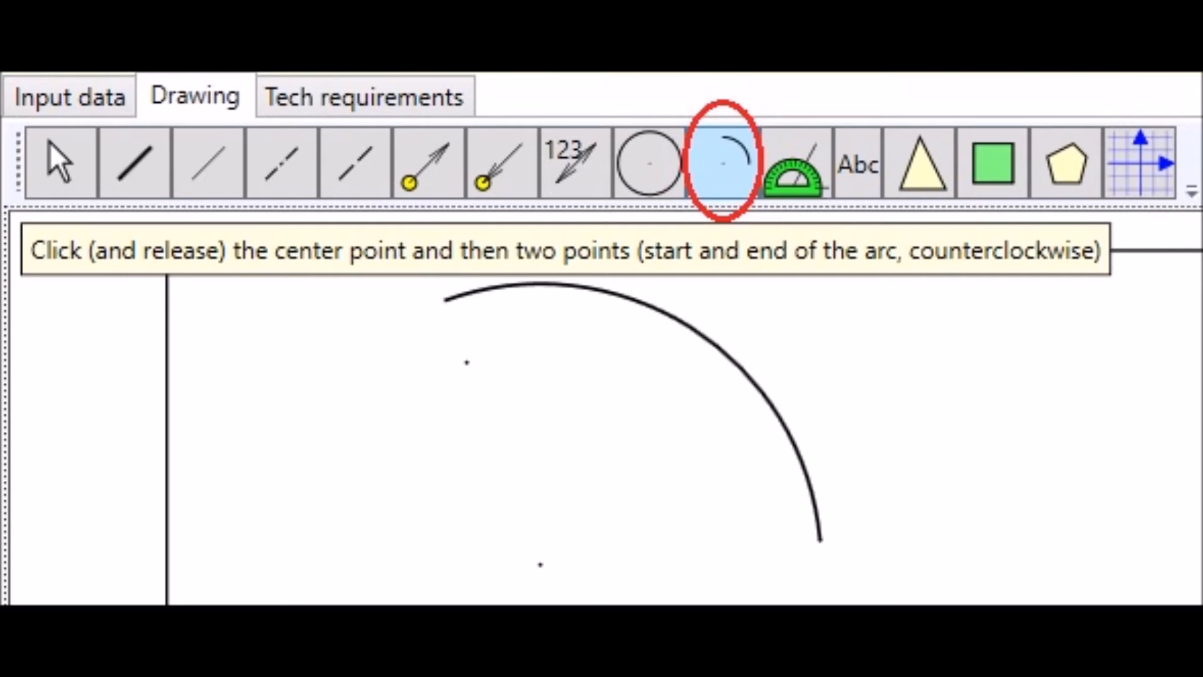
{"action": "left_click", "coordinate": [143, 594]}
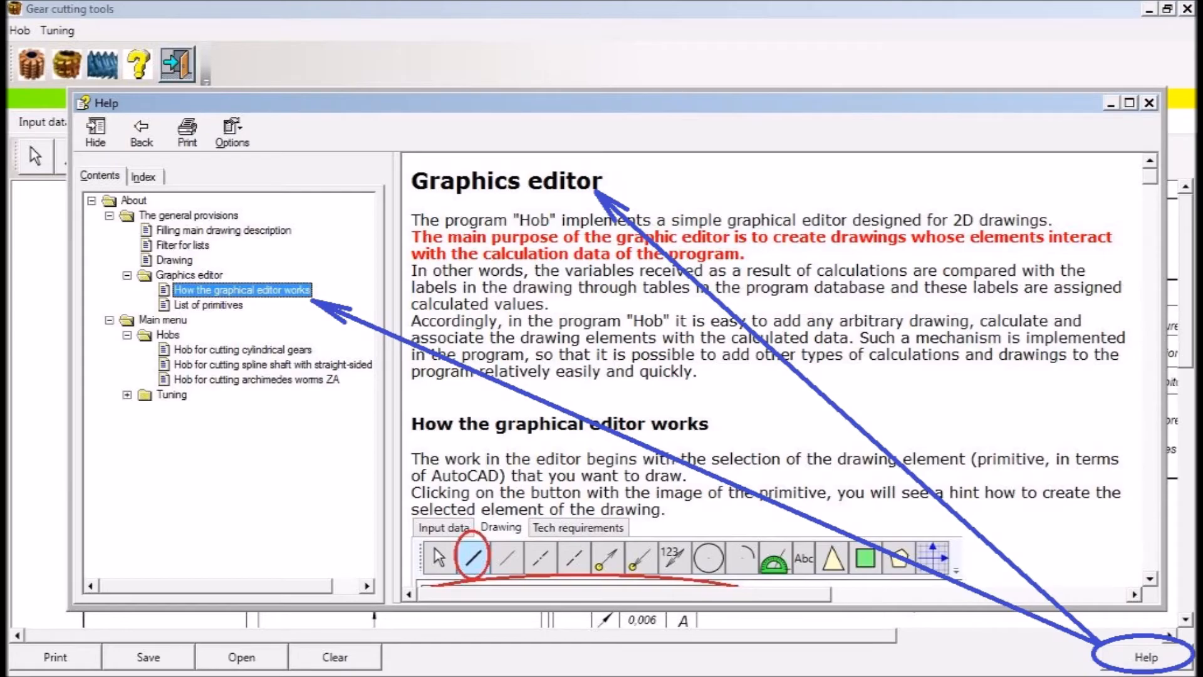
{"action": "left_click", "coordinate": [54, 656]}
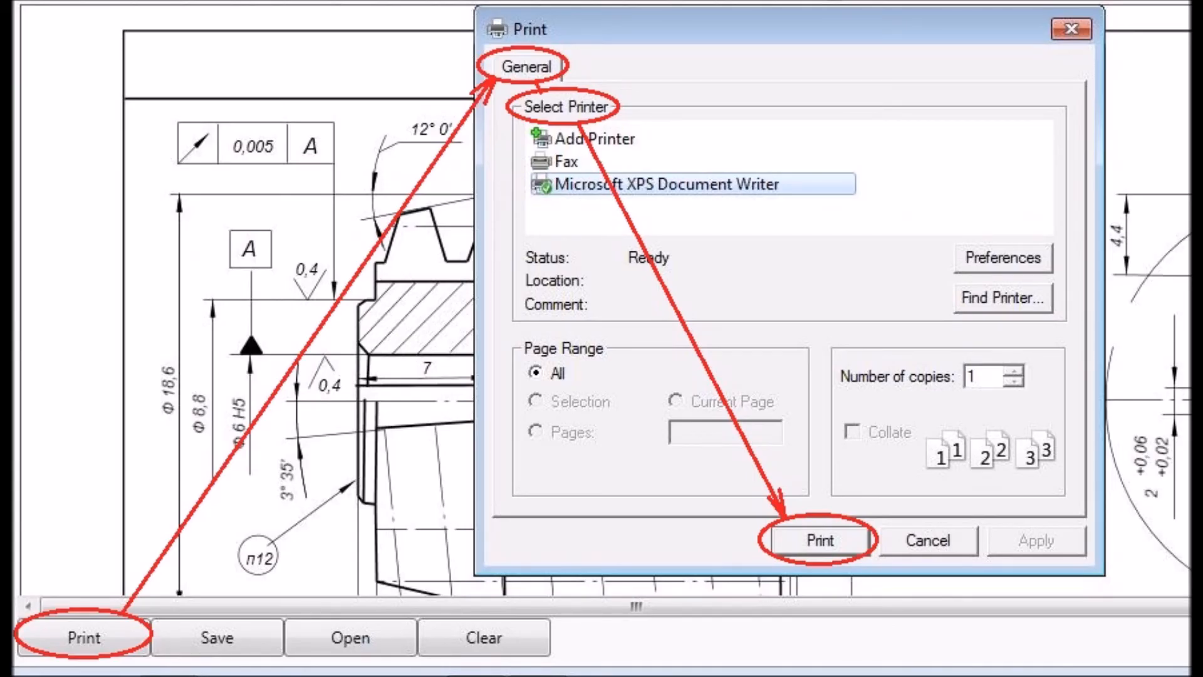